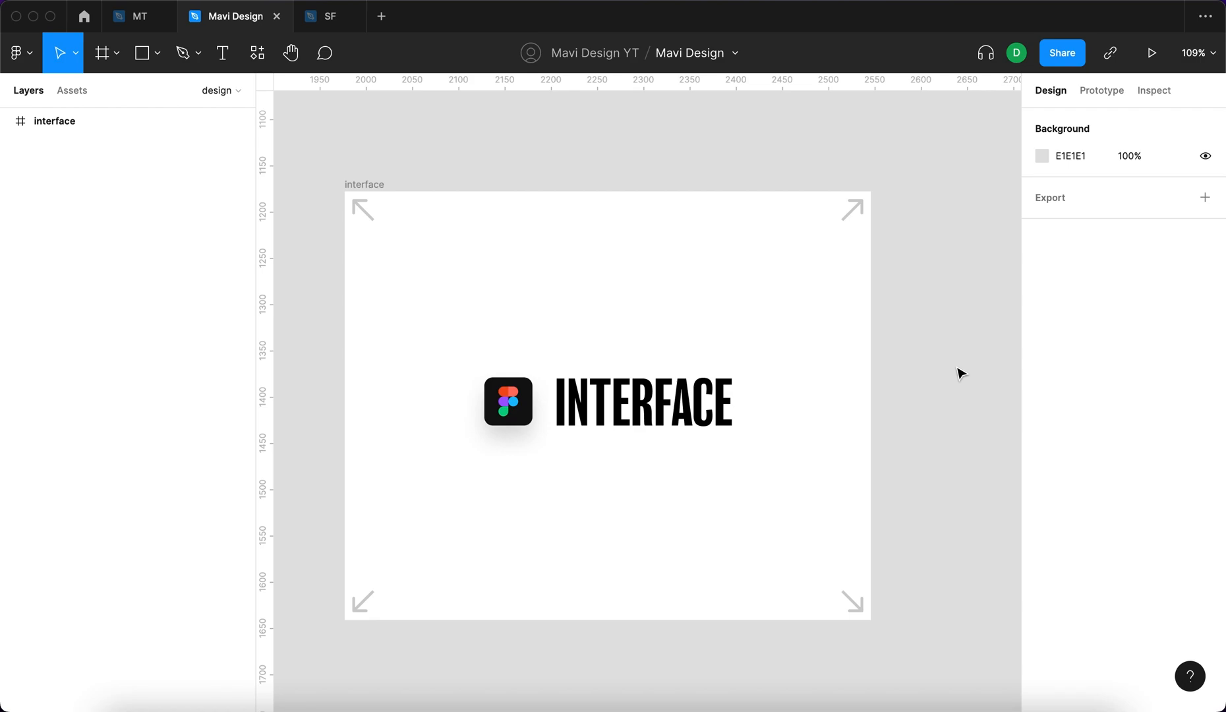
mouse_move(924, 428)
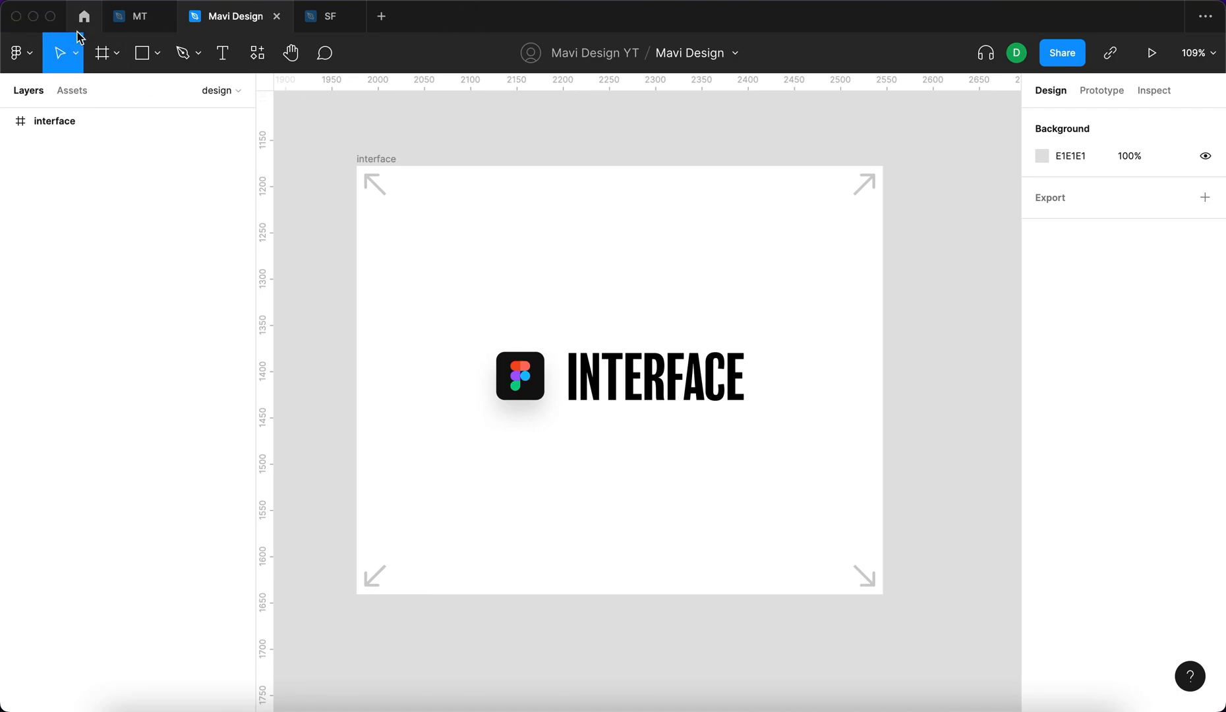
mouse_move(710, 61)
type("sdsdfsdf")
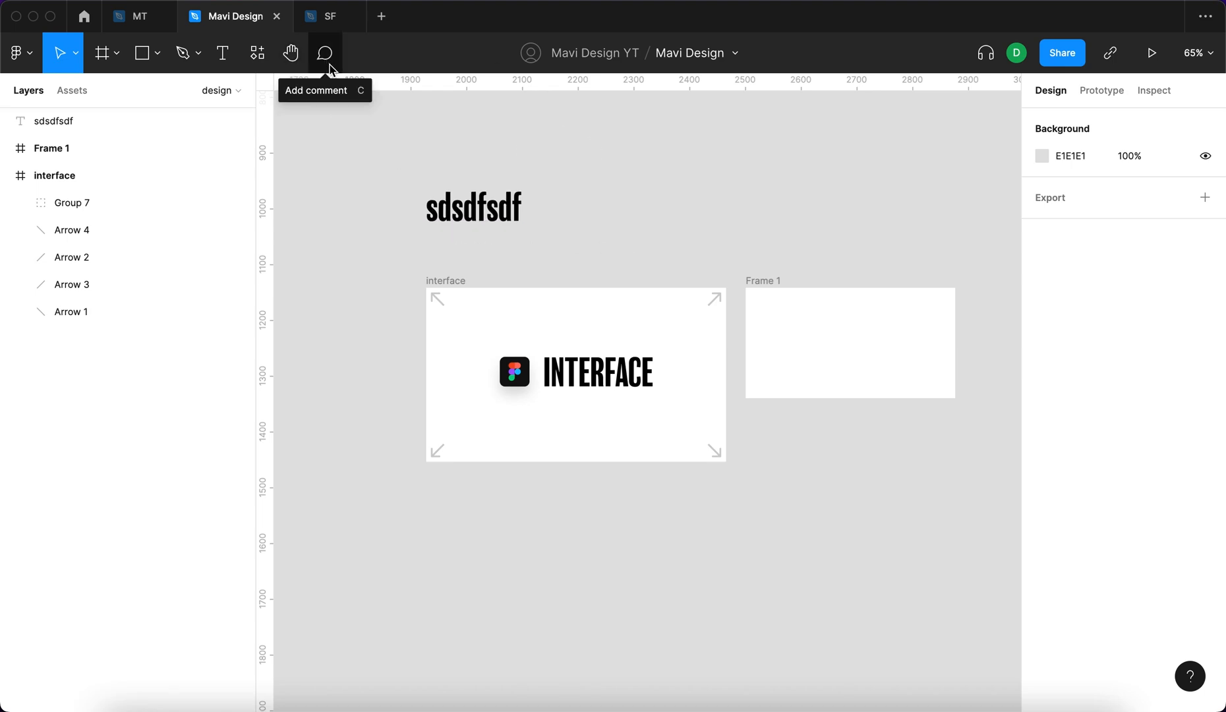
Expand the Pages section to show the design, archive and UI pages
left_click(473, 207)
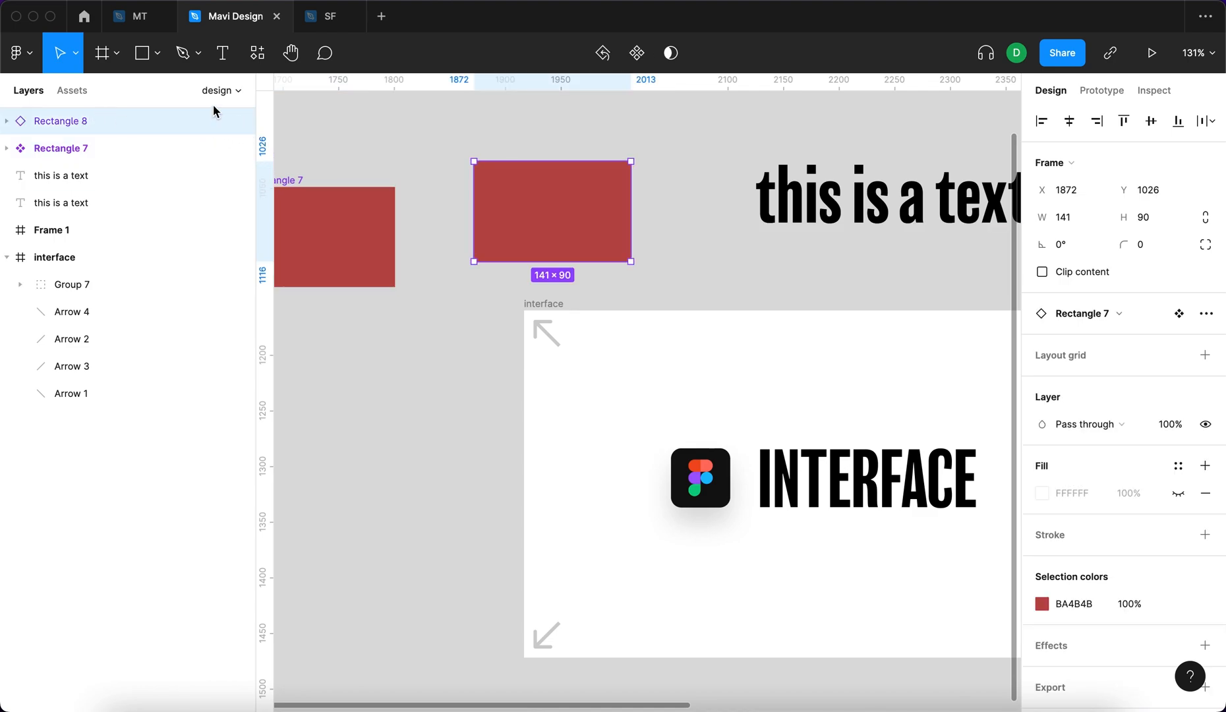
left_click(1102, 90)
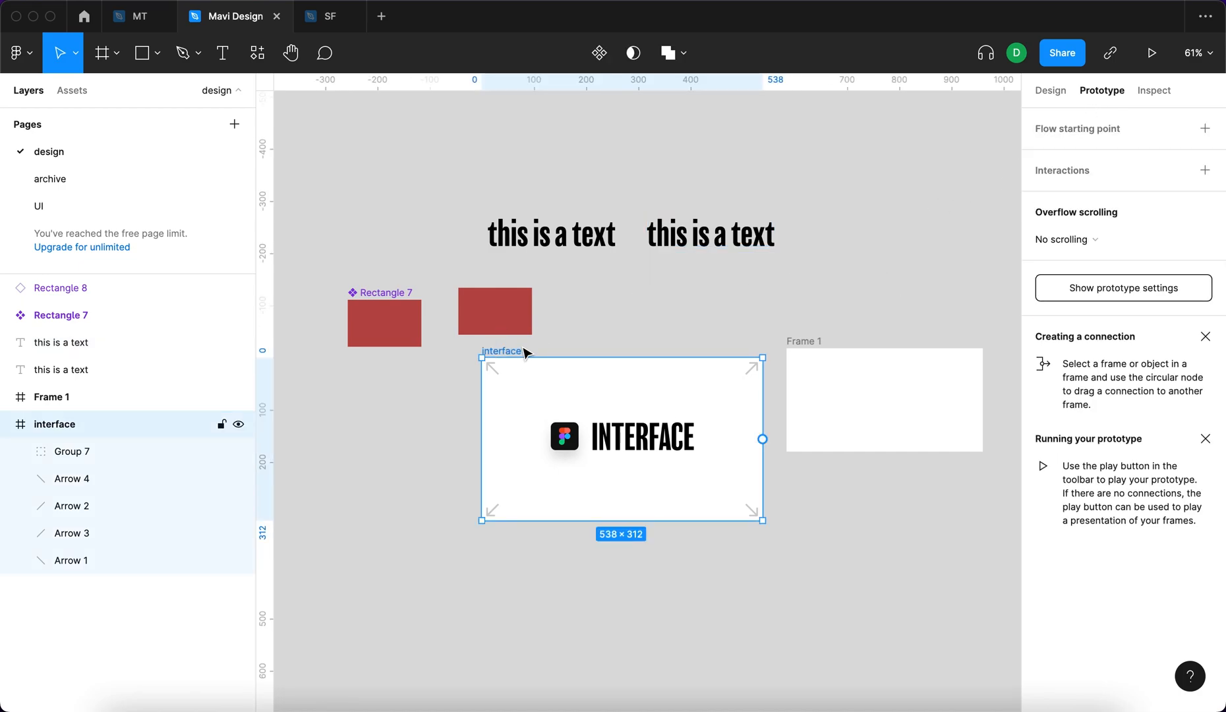
mouse_move(516, 357)
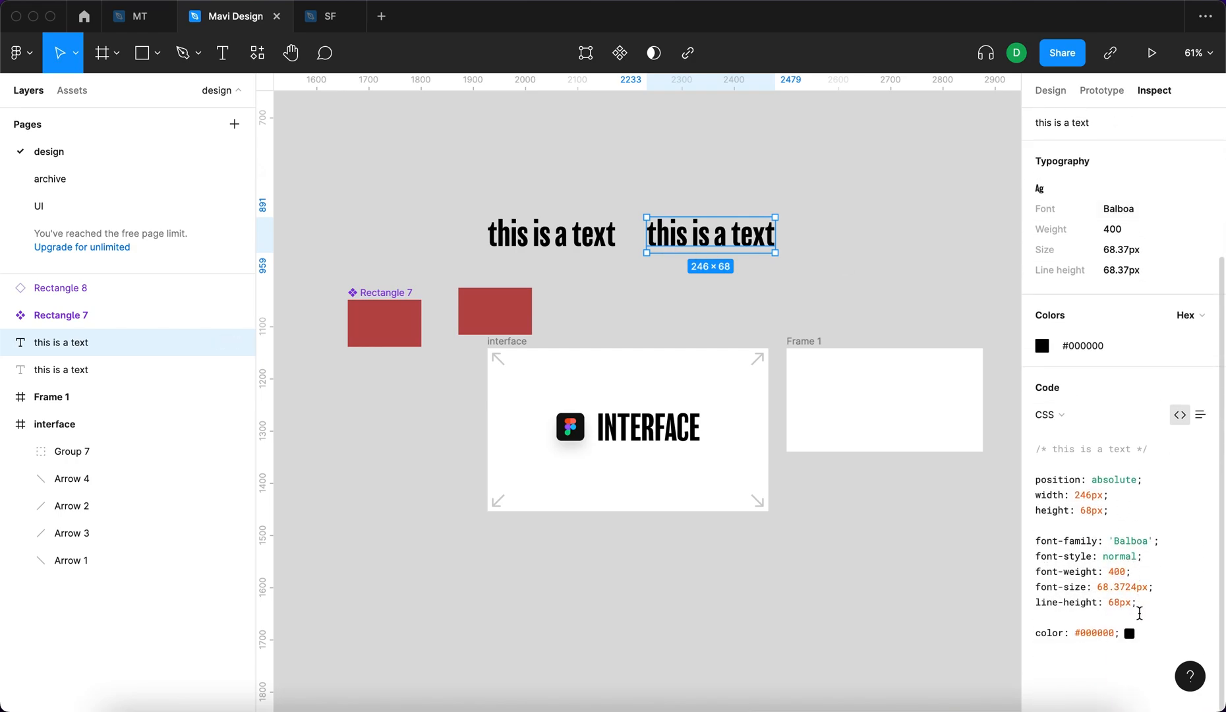
mouse_move(983, 294)
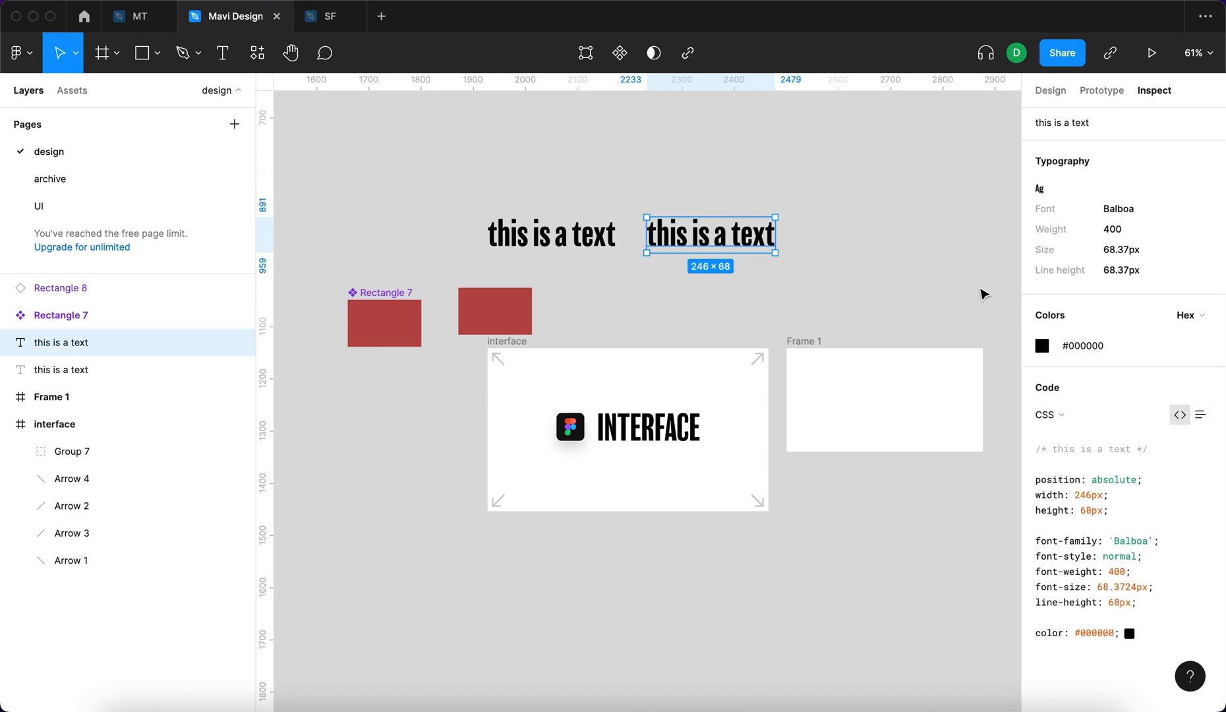